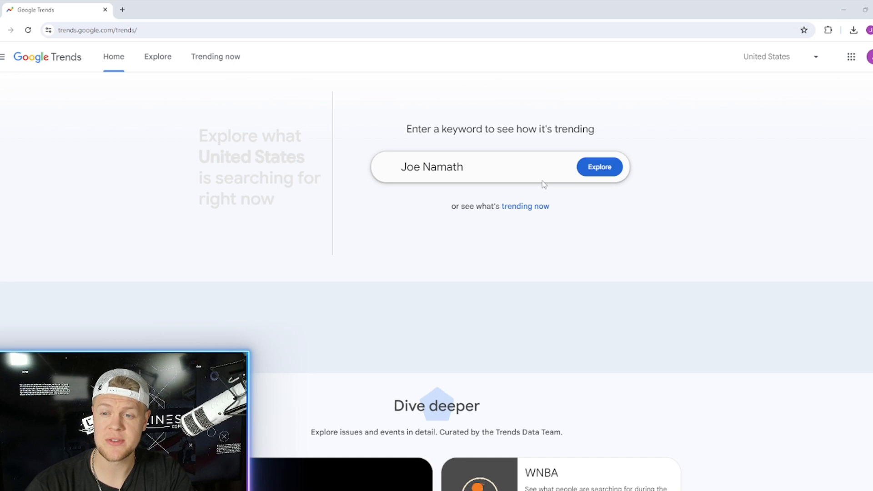
Compare Joe Namath with aaron rodgers in Google Trends, then return to the eBay listing draft.
left_click(599, 167)
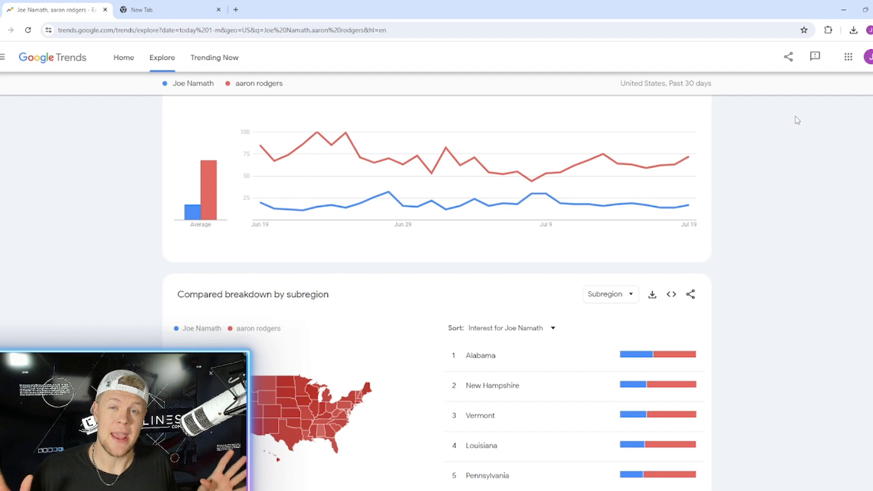
left_click(162, 9)
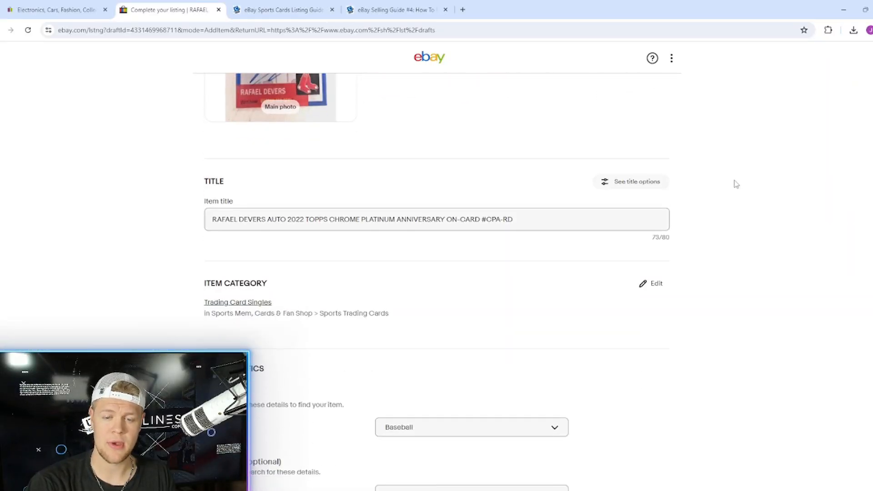
scroll("down", 3)
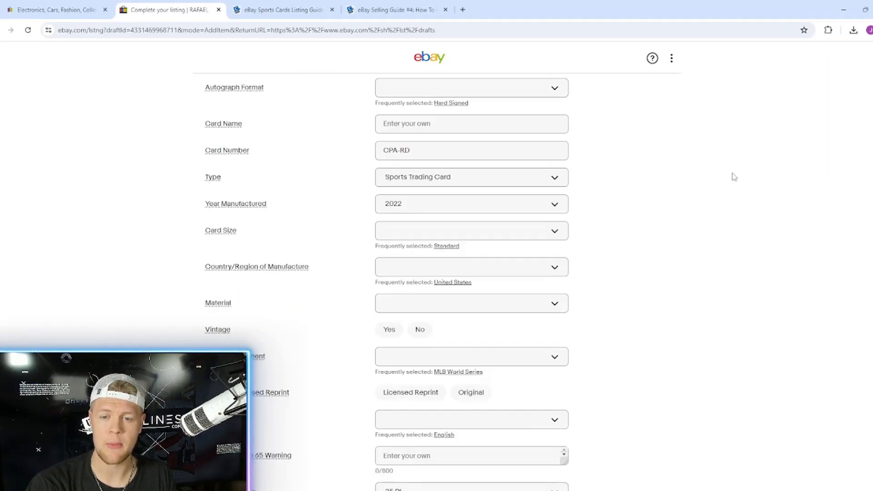
scroll("down", 3)
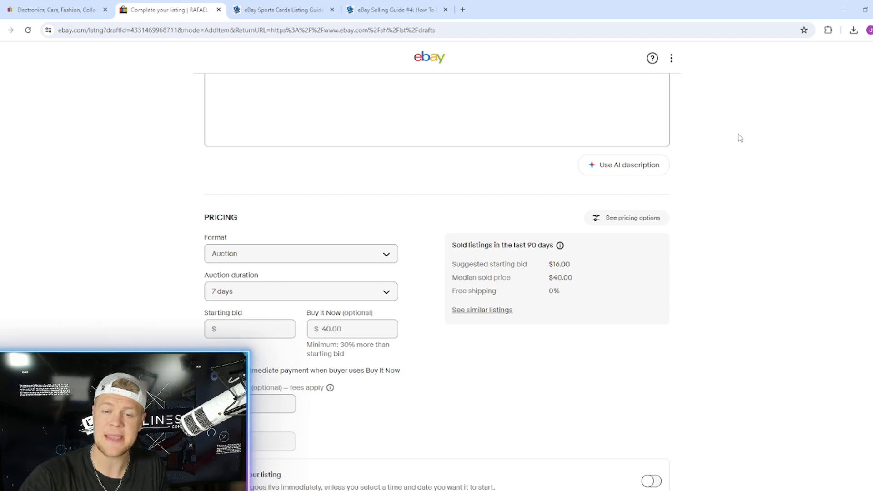
Set the auction's starting bid to $0.99 and leave the Buy It Now price empty.
left_click(249, 329)
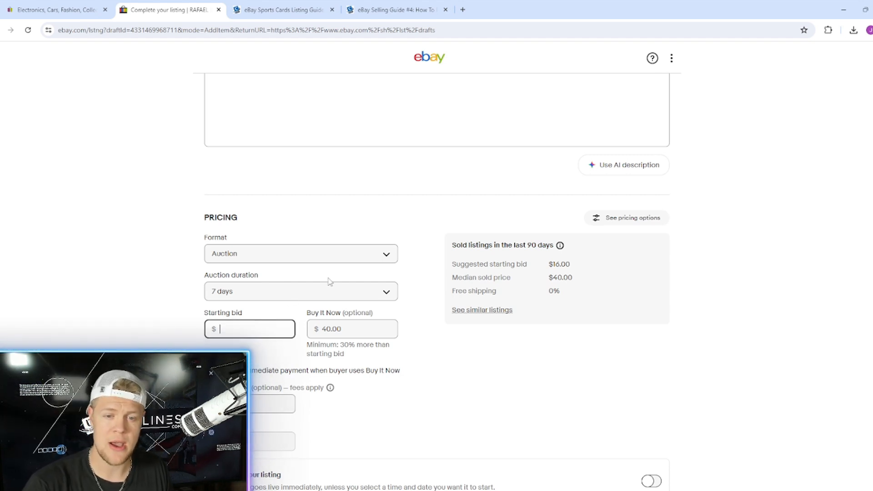
type(".99")
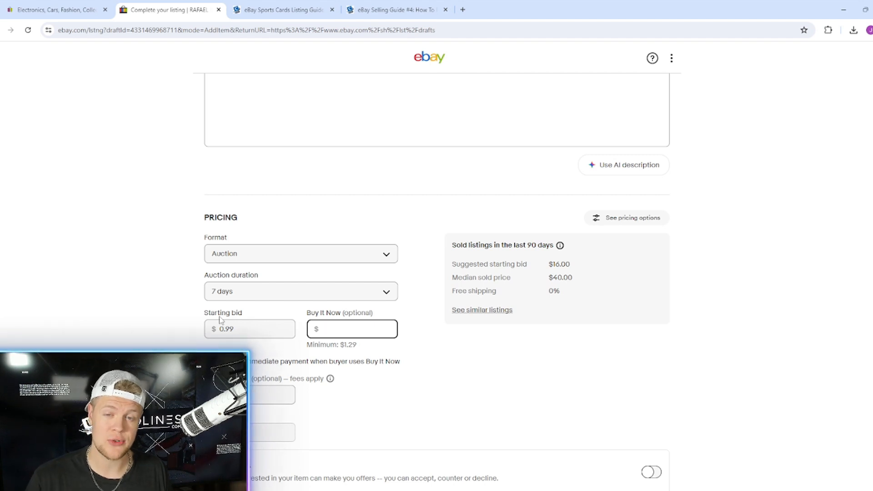
left_click(358, 329)
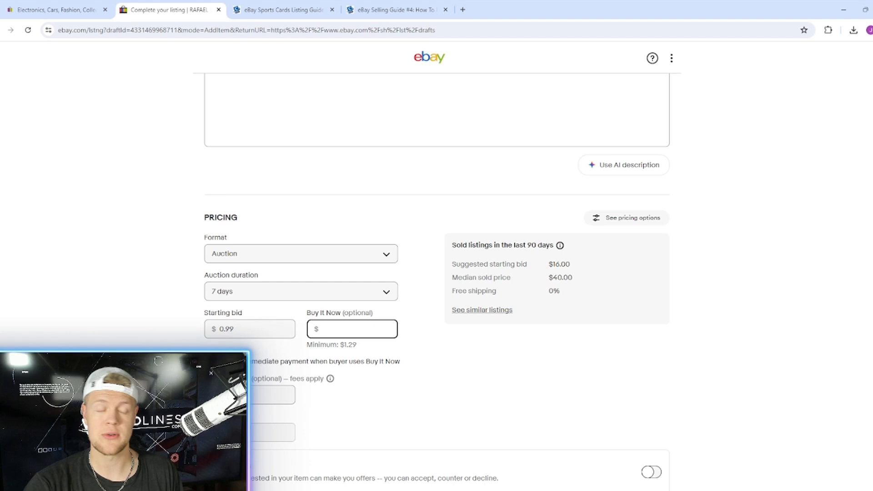
scroll("down", 3)
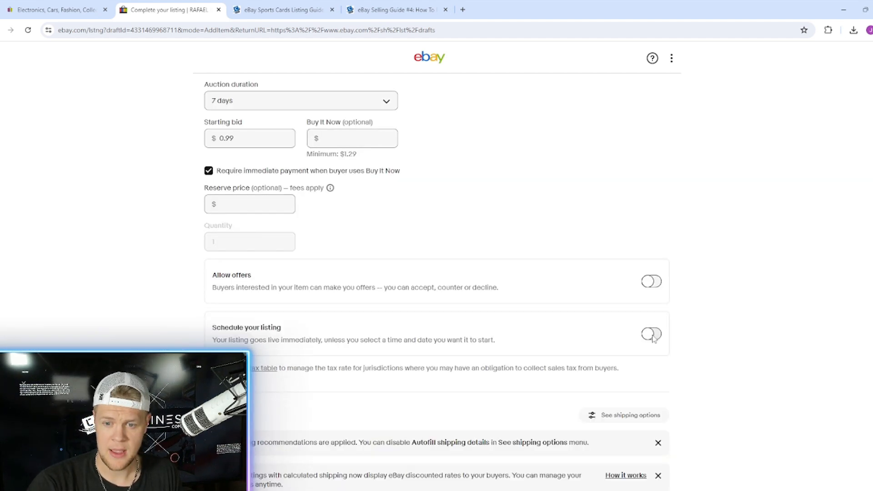
Schedule the listing to go live 7/19/2024 at 07:00 PM PDT with the default time.
left_click(651, 335)
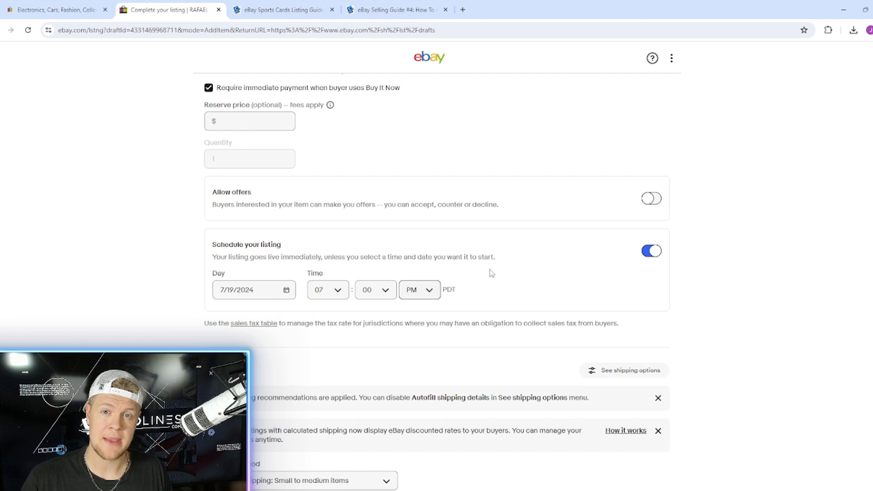
scroll("down", 3)
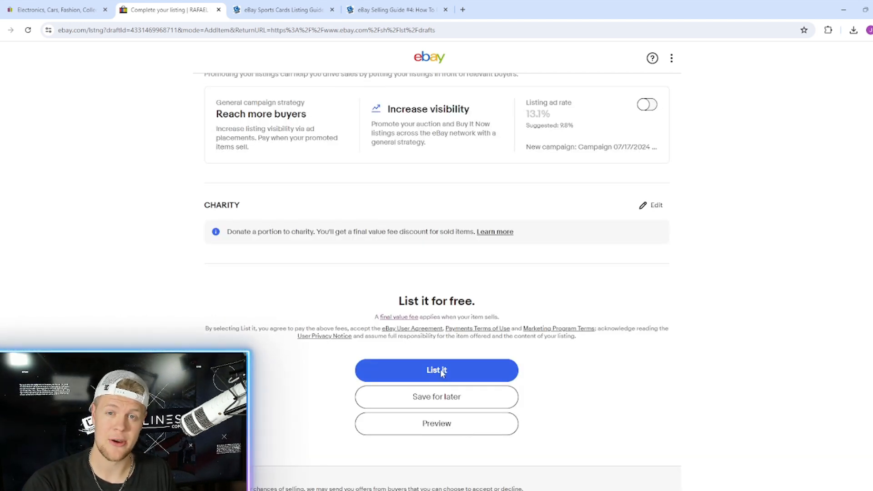
List the Rafael Devers card as scheduled and dismiss the confirmation.
left_click(437, 371)
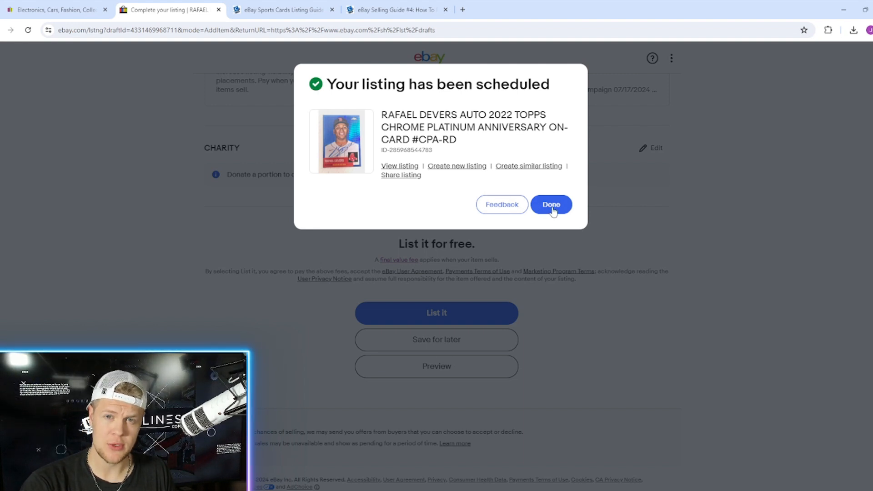
left_click(551, 204)
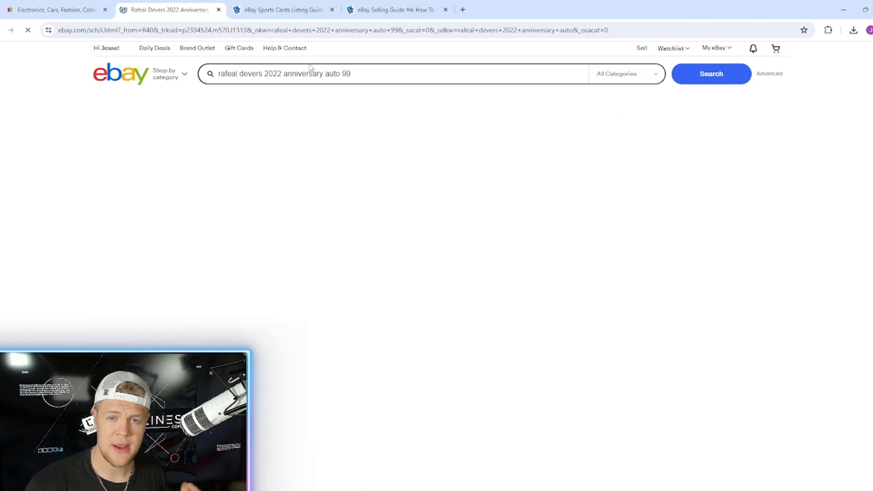
Search 'rafeal devers 2022 anniversary auto 99' and review the three matching cards down to Show only.
left_click(711, 74)
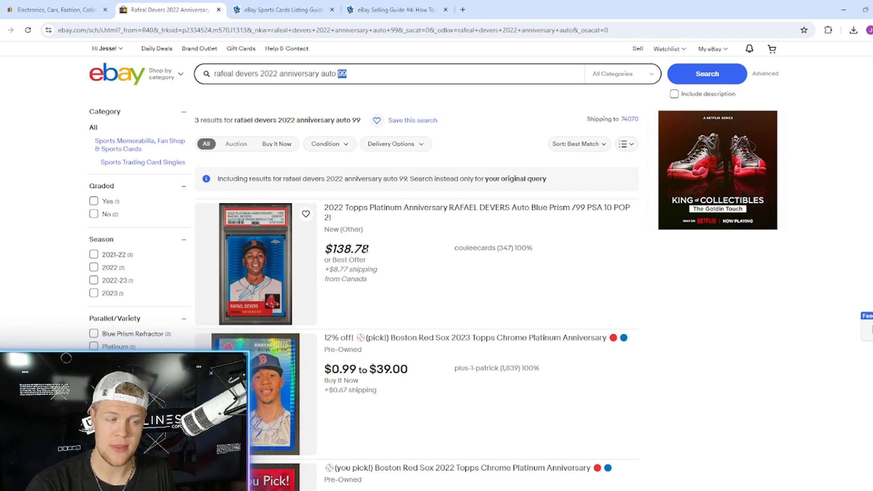
scroll("down", 3)
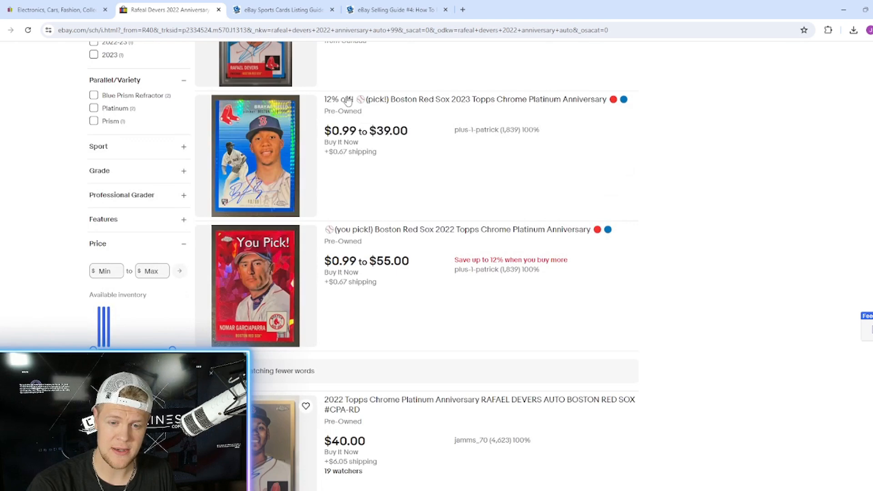
scroll("down", 3)
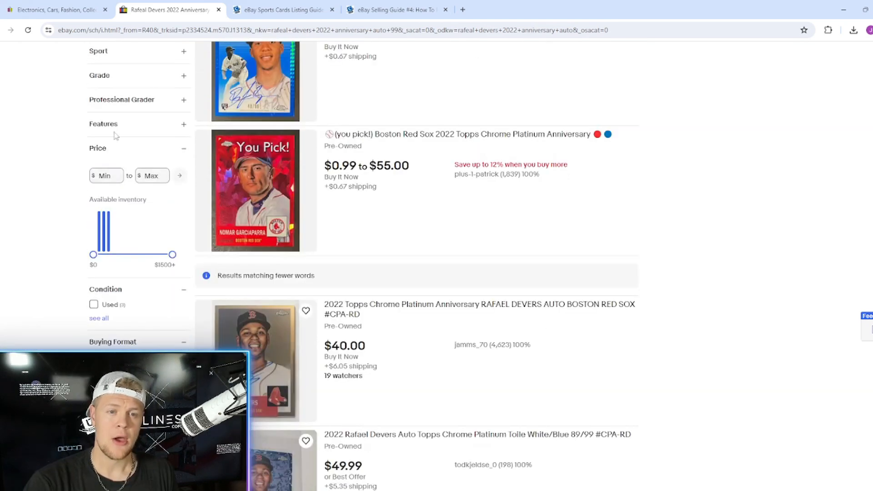
scroll("down", 3)
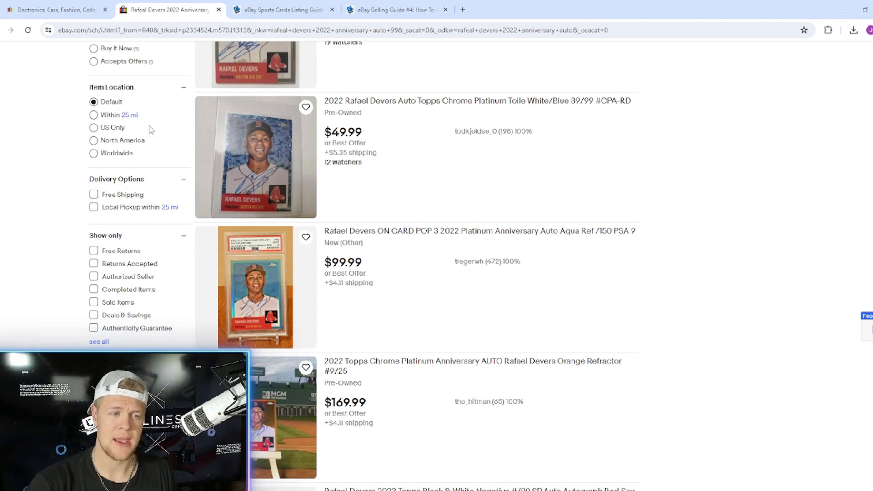
scroll("down", 3)
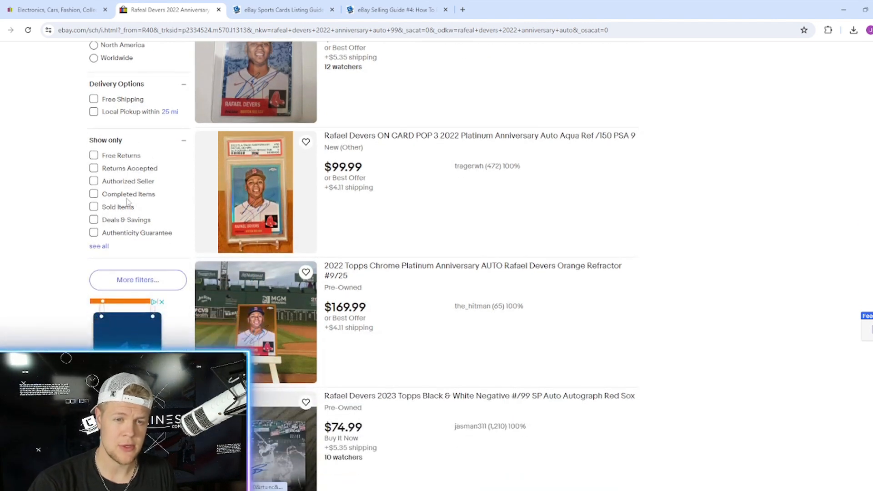
Limit results to Sold Items and review the completed sales, most recently ended first.
left_click(94, 194)
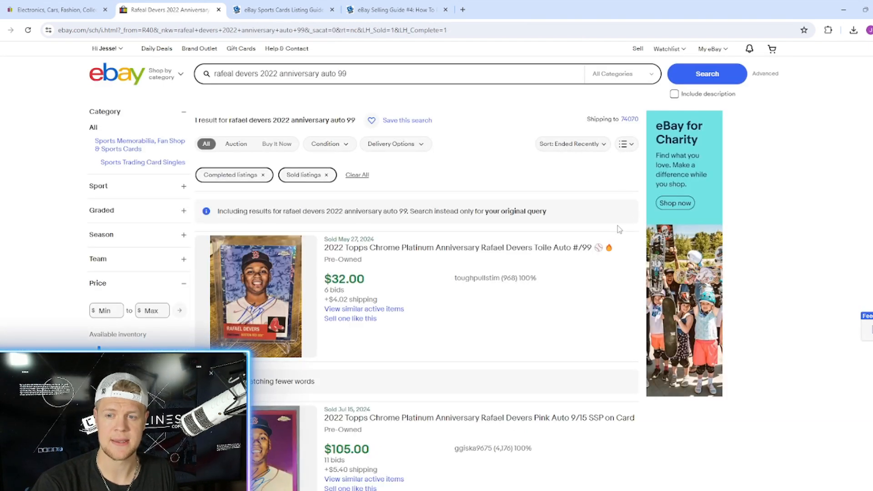
mouse_move(395, 230)
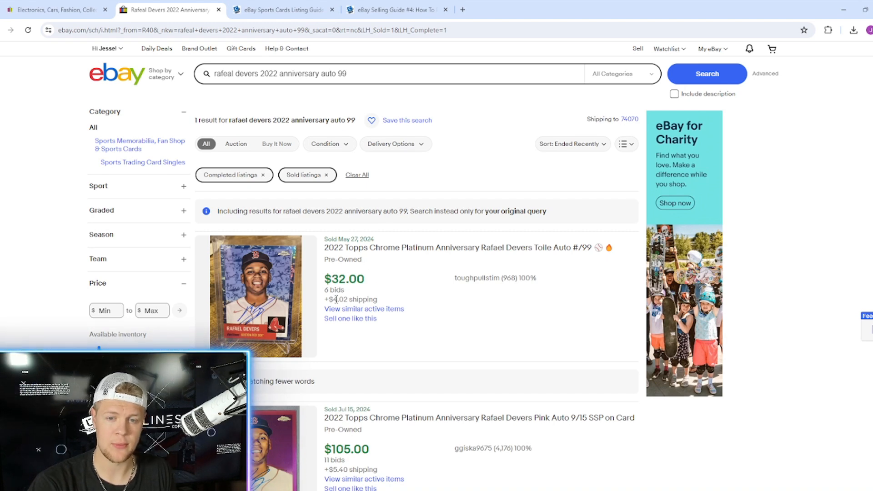
scroll("down", 3)
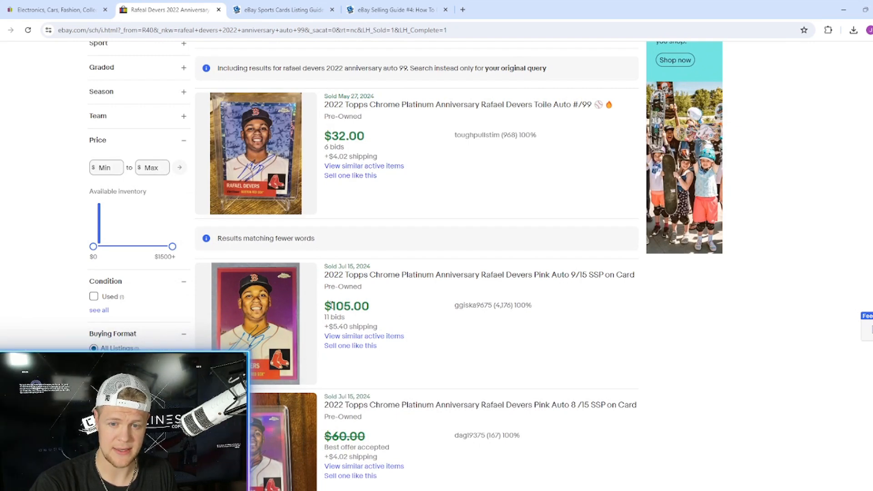
scroll("down", 3)
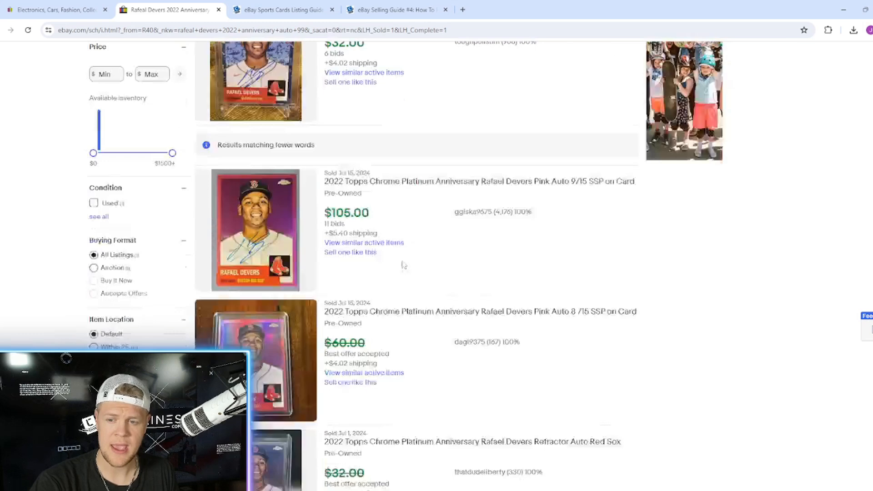
scroll("down", 3)
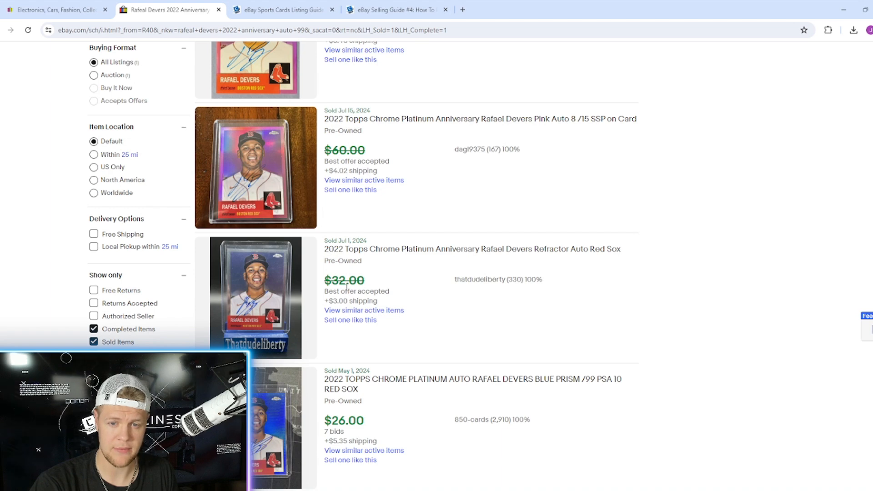
scroll("down", 3)
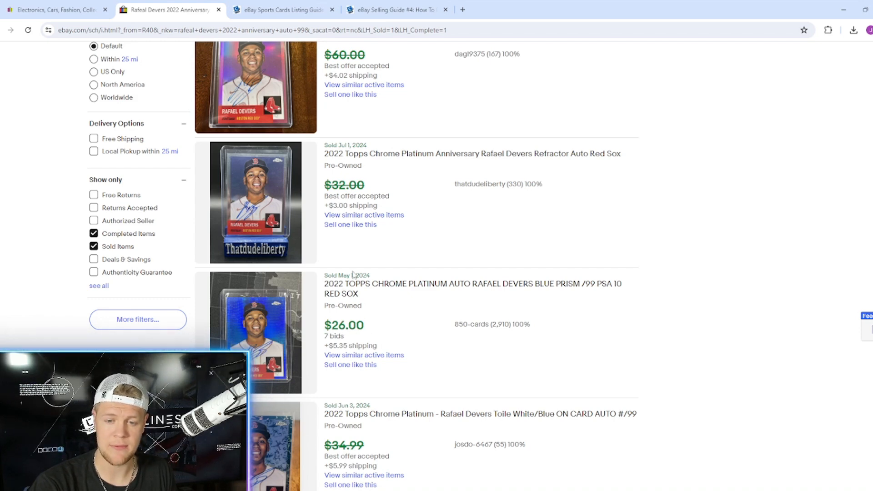
scroll("up", 3)
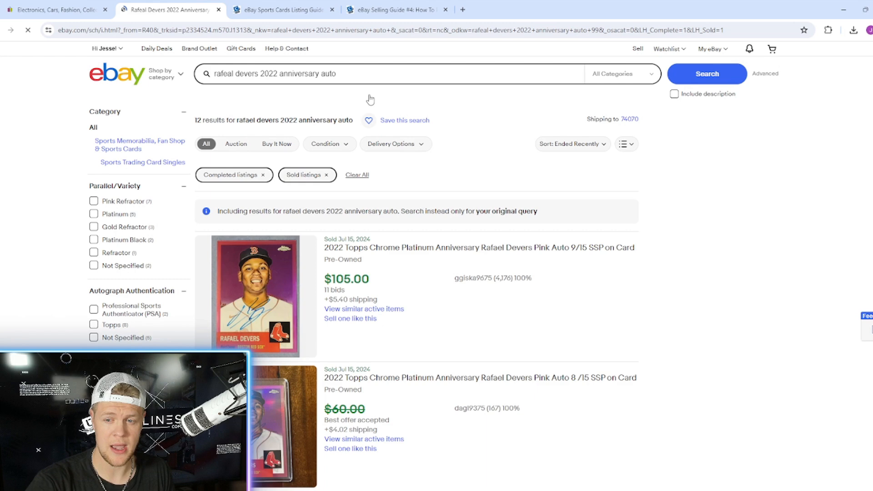
Review the 12 broader sold results for 'rafeal devers 2022 anniversary auto', roughly $32 to $105.
scroll("down", 3)
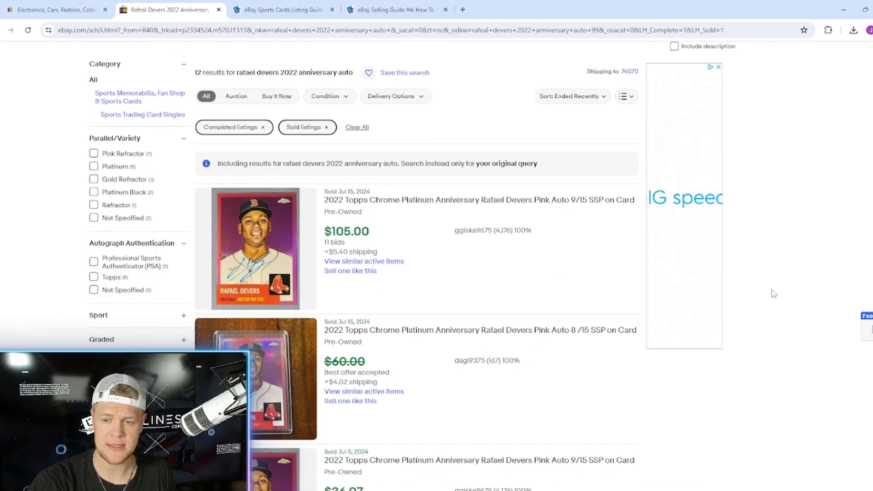
scroll("down", 3)
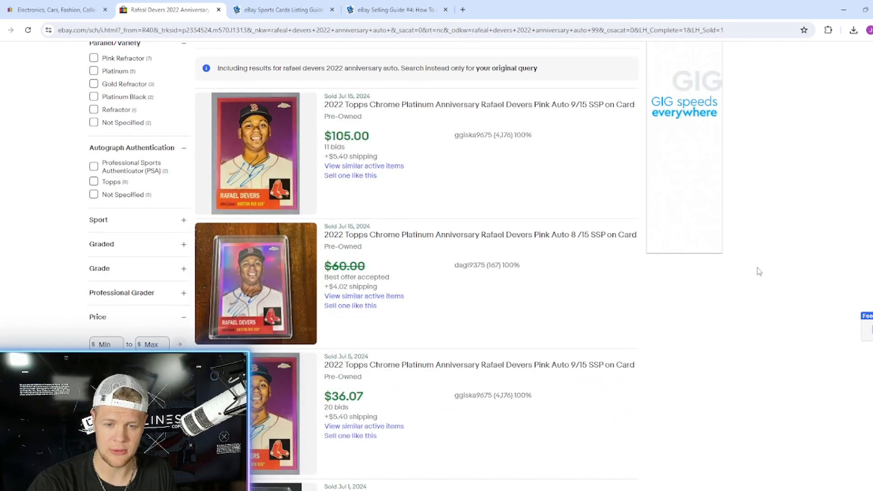
scroll("down", 3)
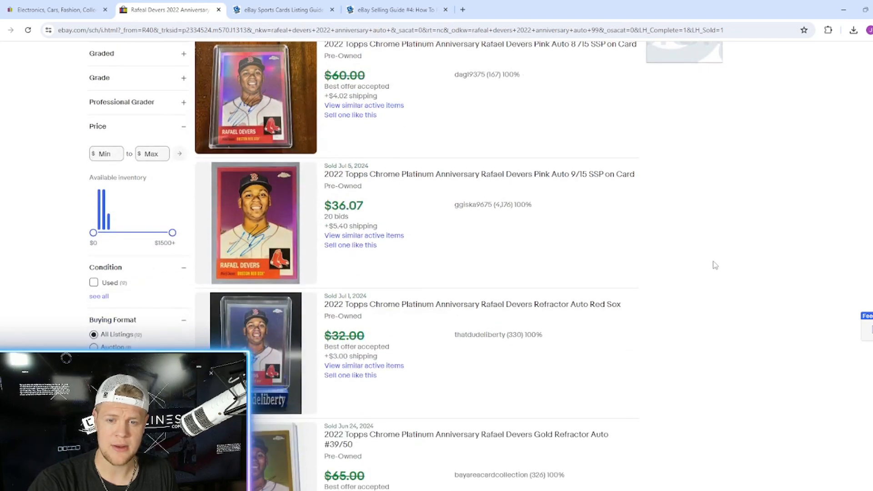
scroll("down", 3)
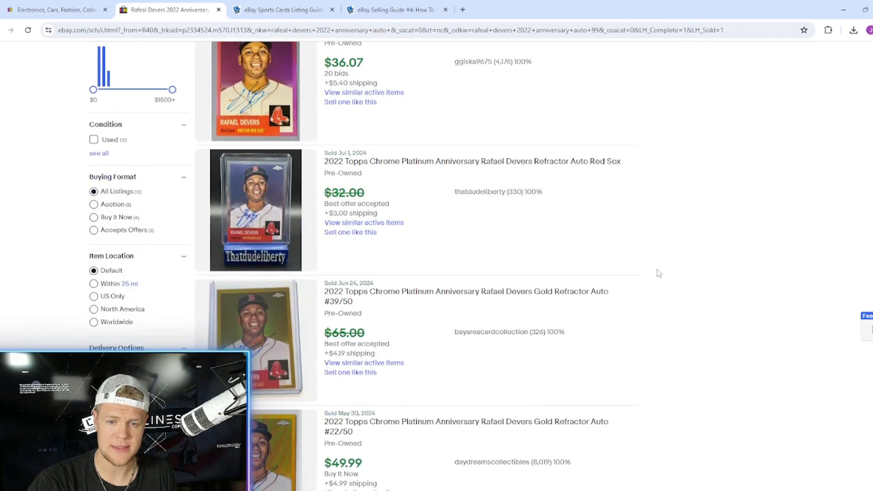
scroll("down", 3)
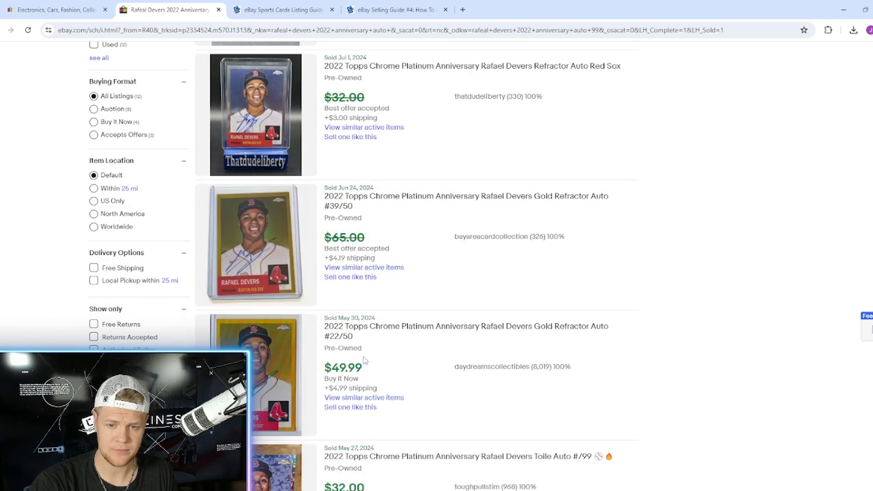